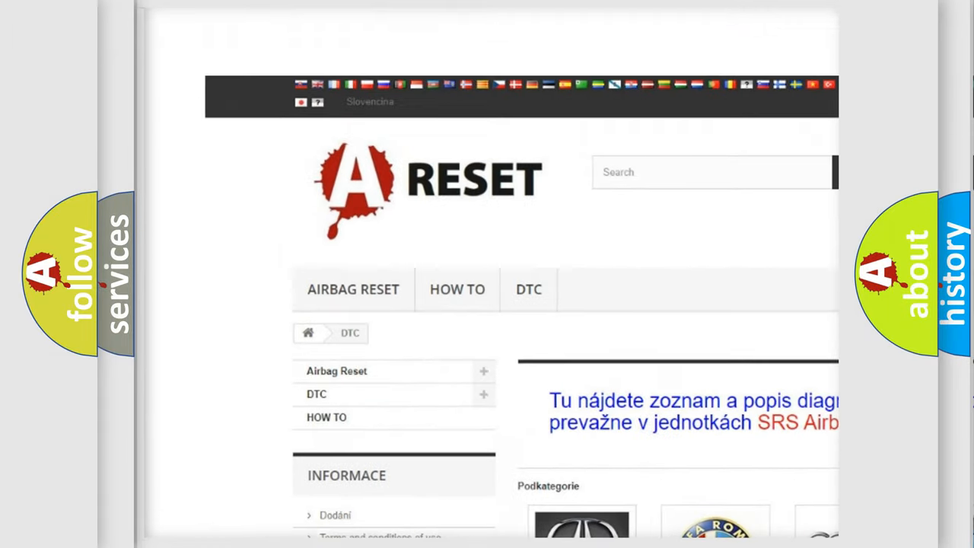
- Browse the Alfa Romeo DTC list of B, C and P codes, then return to the top
scroll(down, 3)
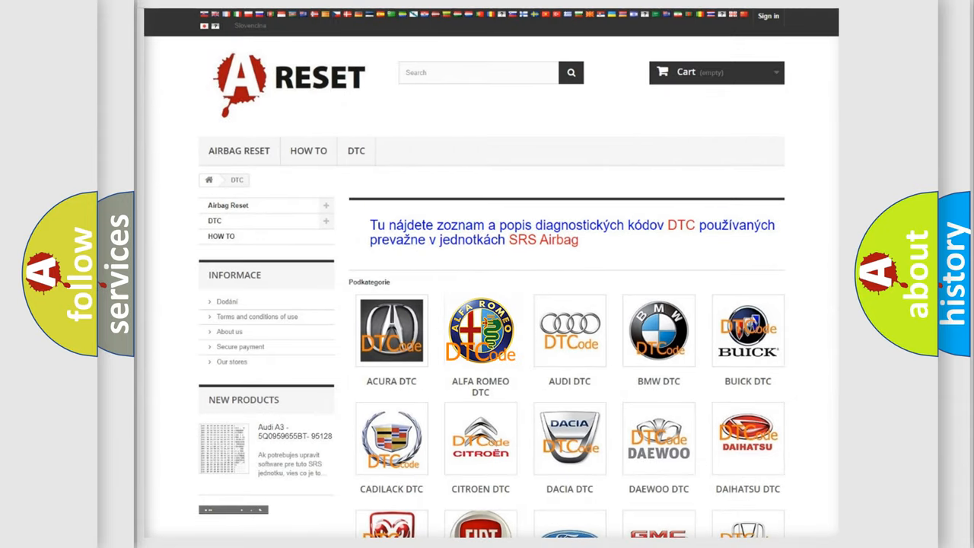
click(481, 331)
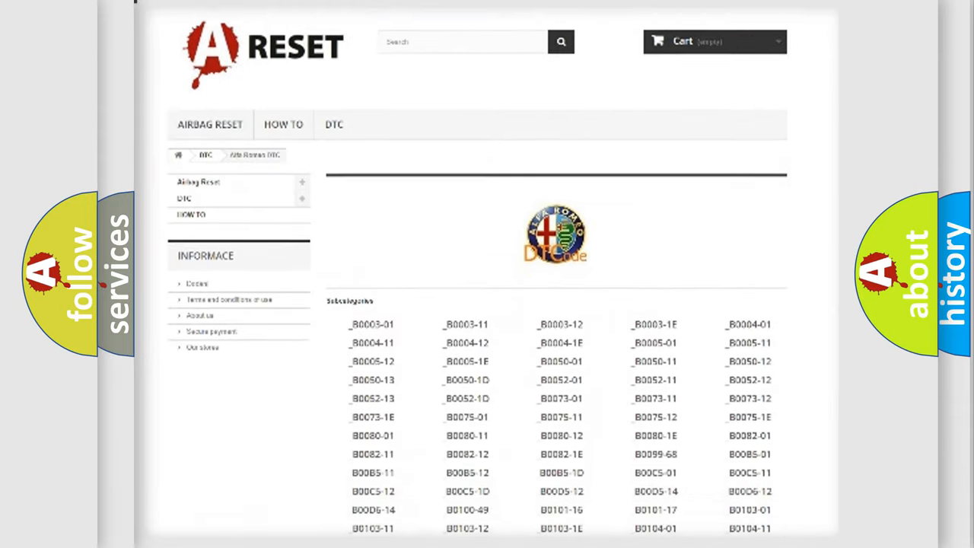
scroll(down, 3)
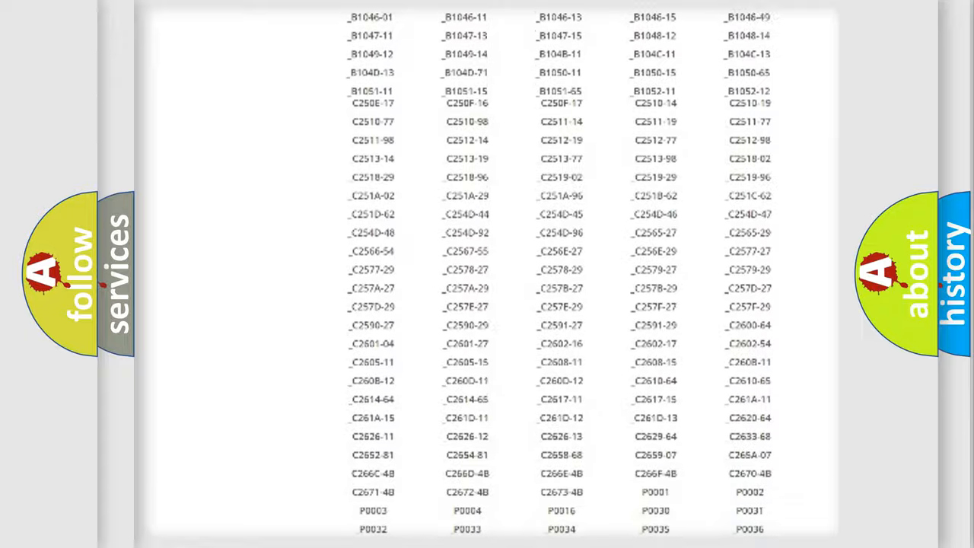
scroll(up, 3)
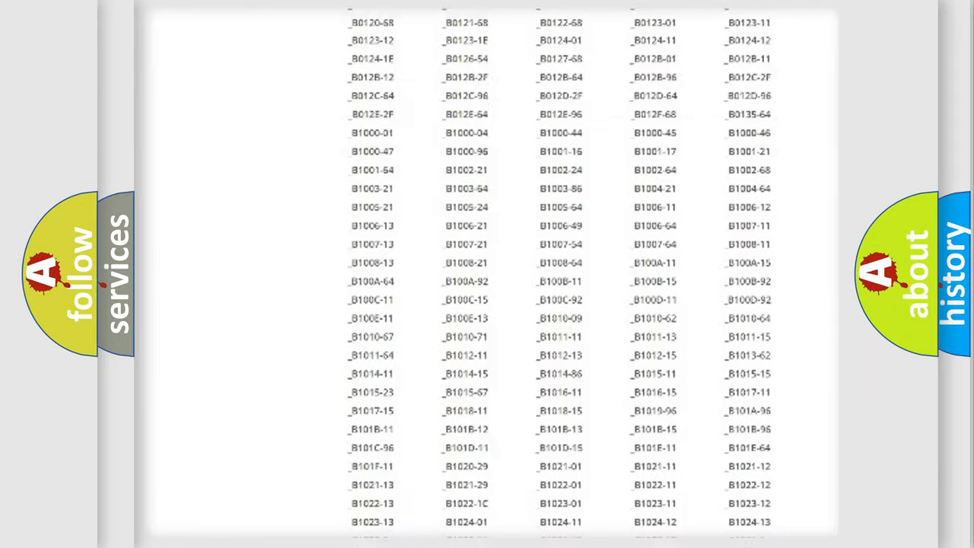
scroll(up, 3)
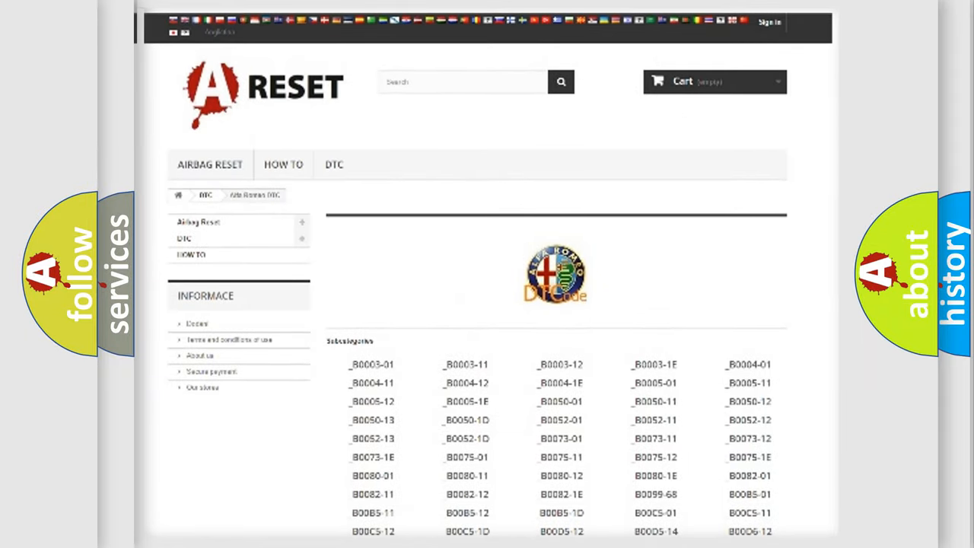